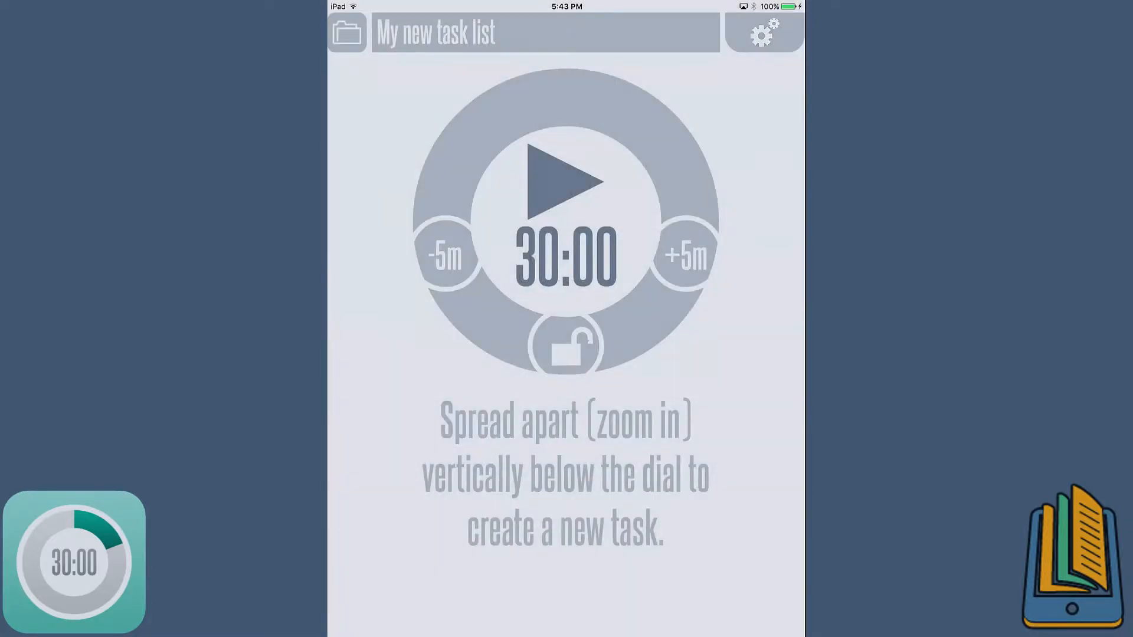
# Replace the list's old name with 'Wednesday' via the keyboard suggestion and confirm
pyautogui.click(346, 32)
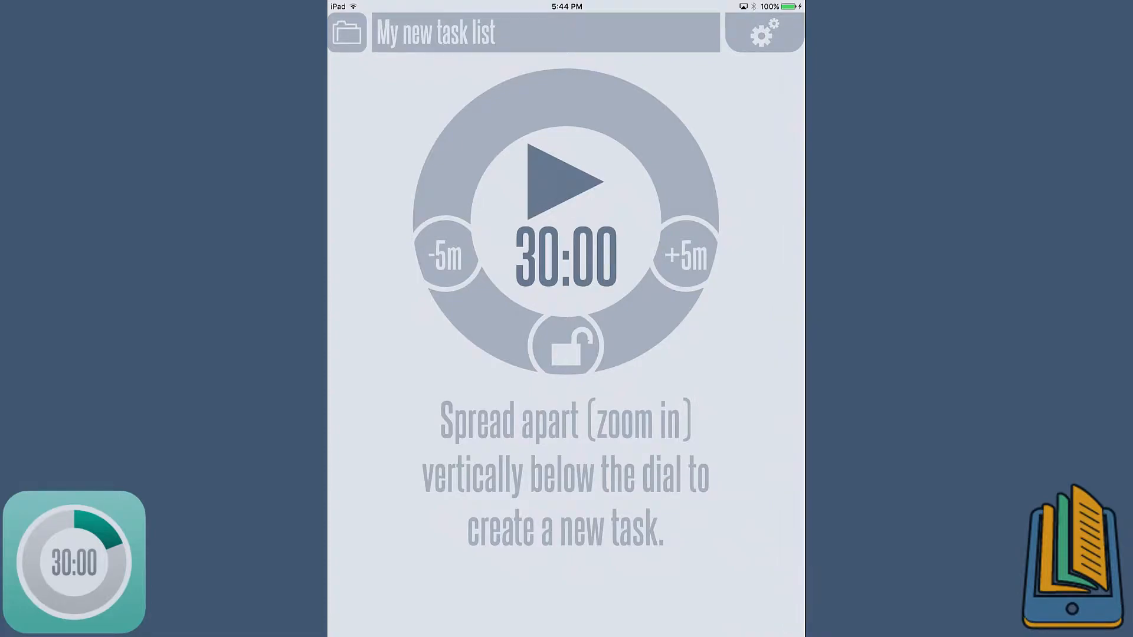
pyautogui.click(544, 32)
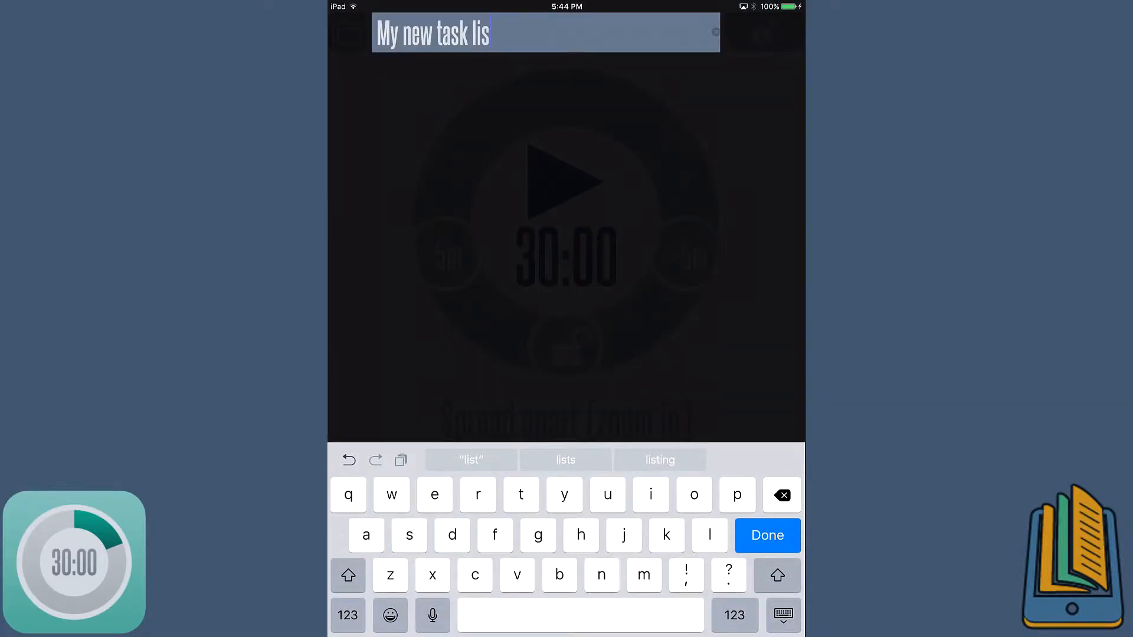
pyautogui.click(781, 495)
pyautogui.write('Wedne')
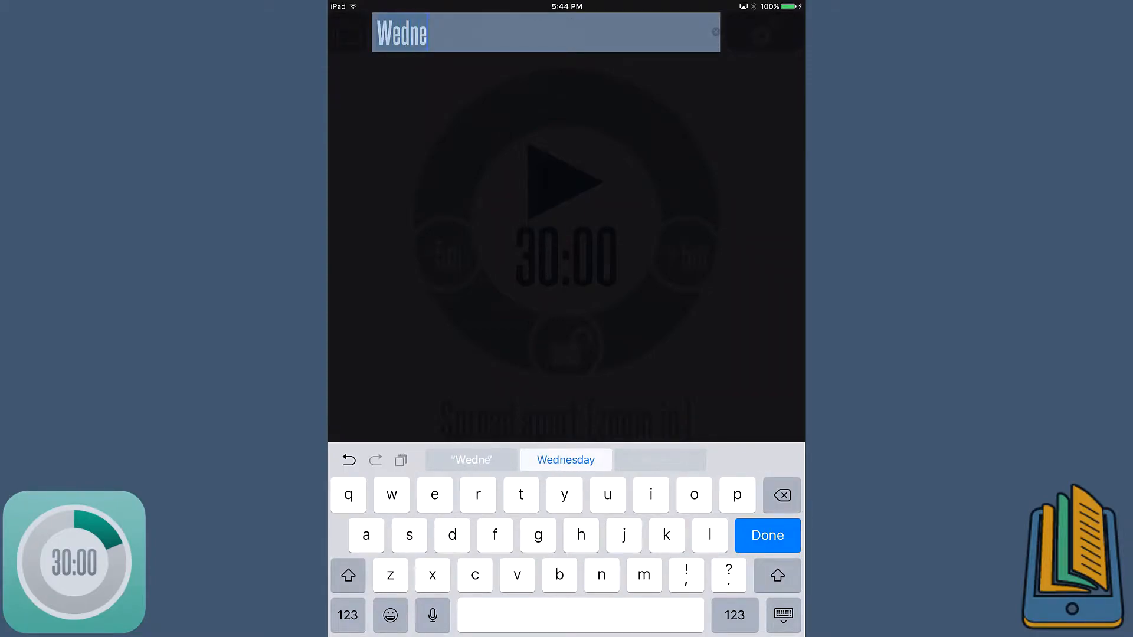
pyautogui.click(566, 460)
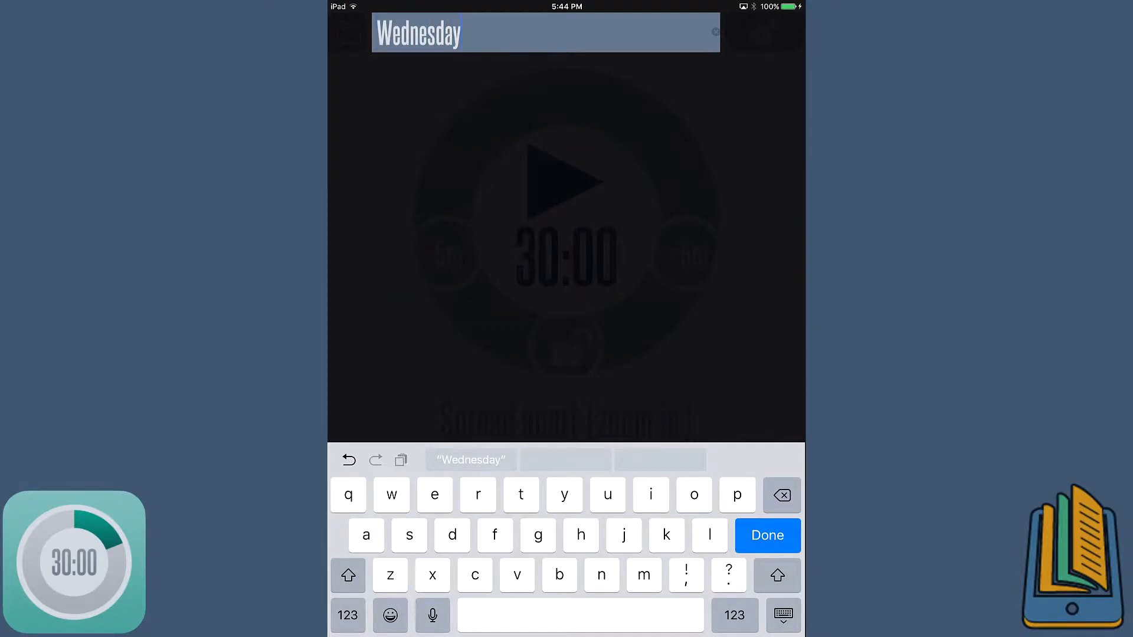
pyautogui.click(766, 535)
pyautogui.write('Homewor')
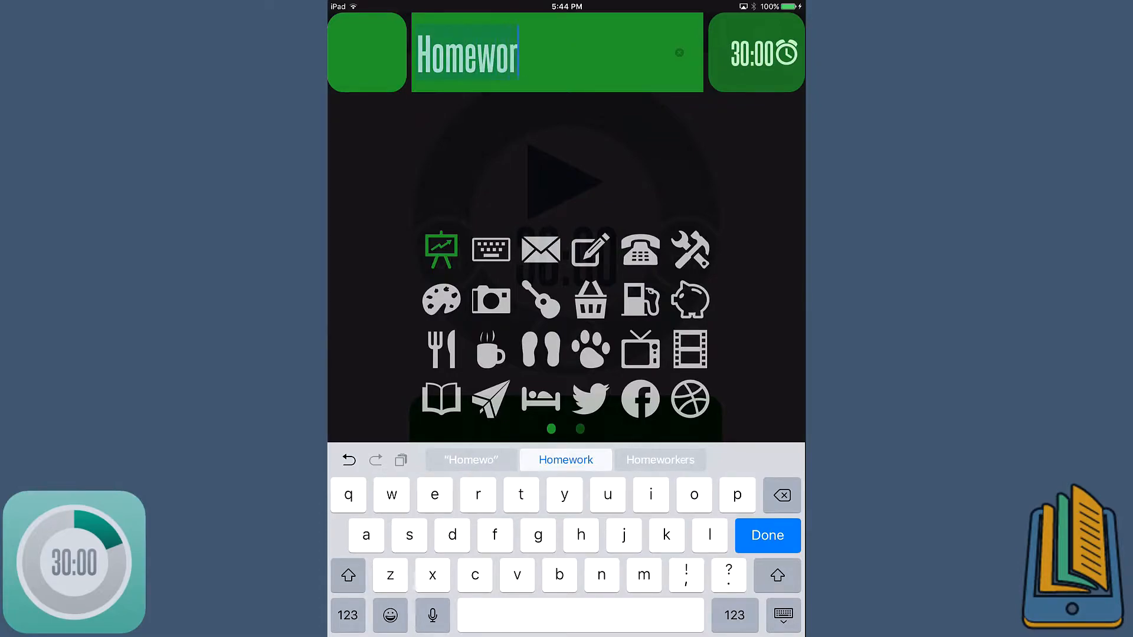
# Name the 45-minute task 'Homework' and give it the blue colour
pyautogui.click(565, 460)
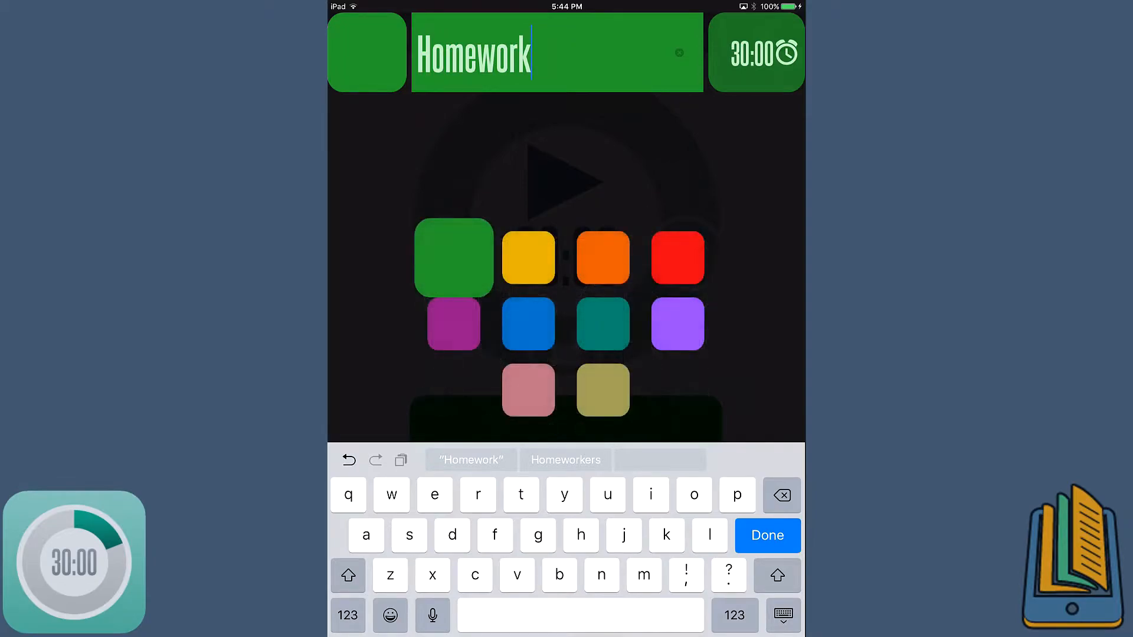
pyautogui.click(528, 323)
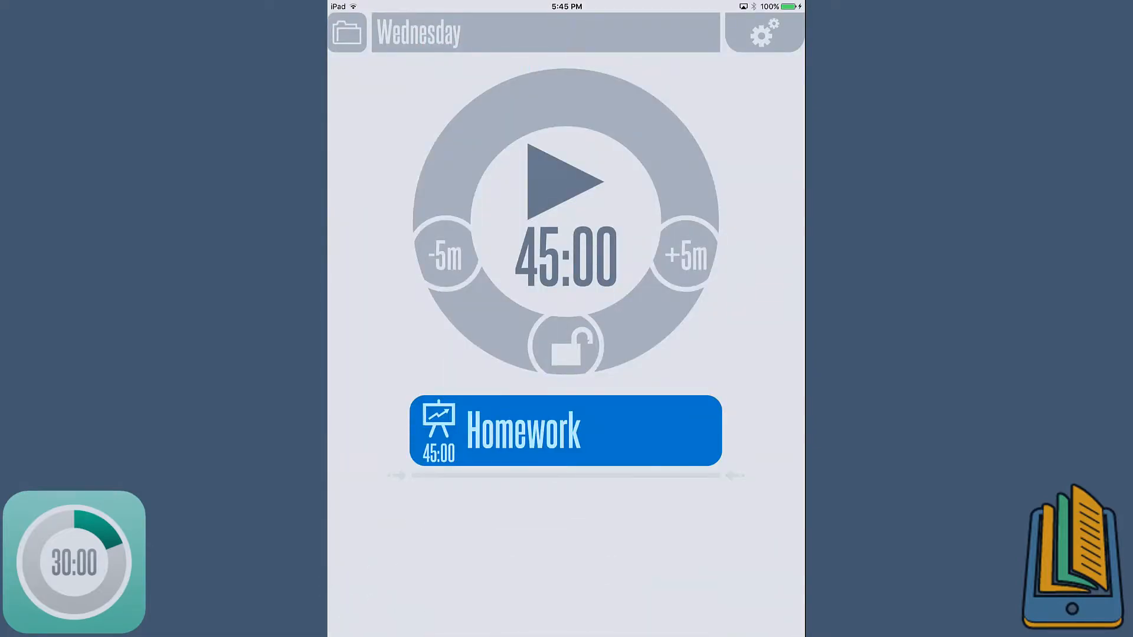
# Add a 'Break' task with a coffee cup icon, confirm its duration, and begin another task
pyautogui.click(565, 430)
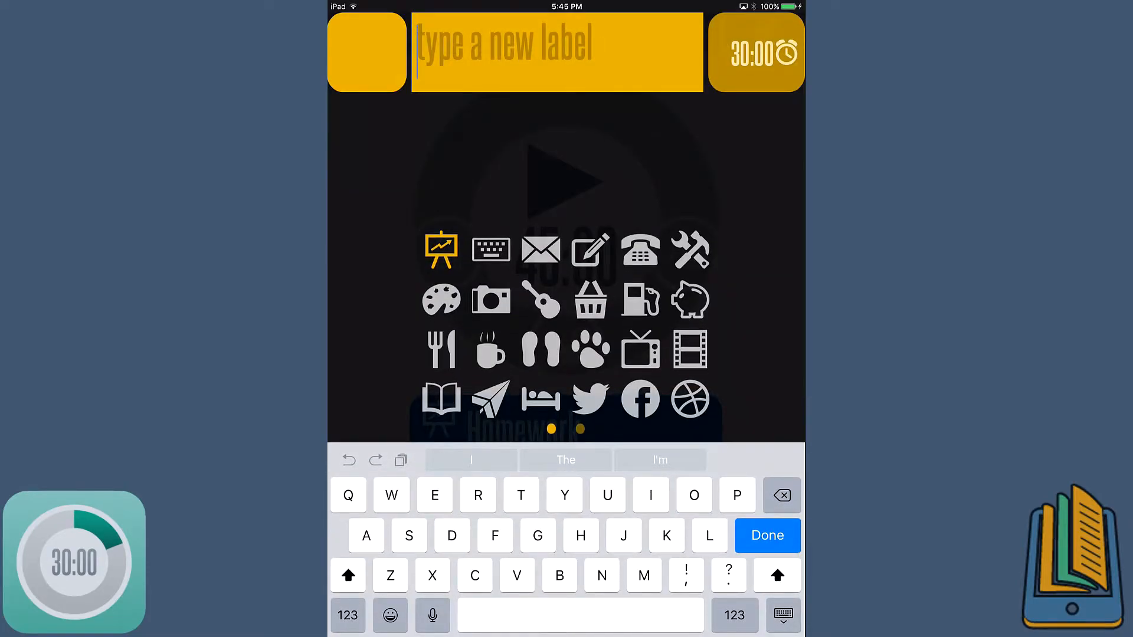
pyautogui.click(491, 350)
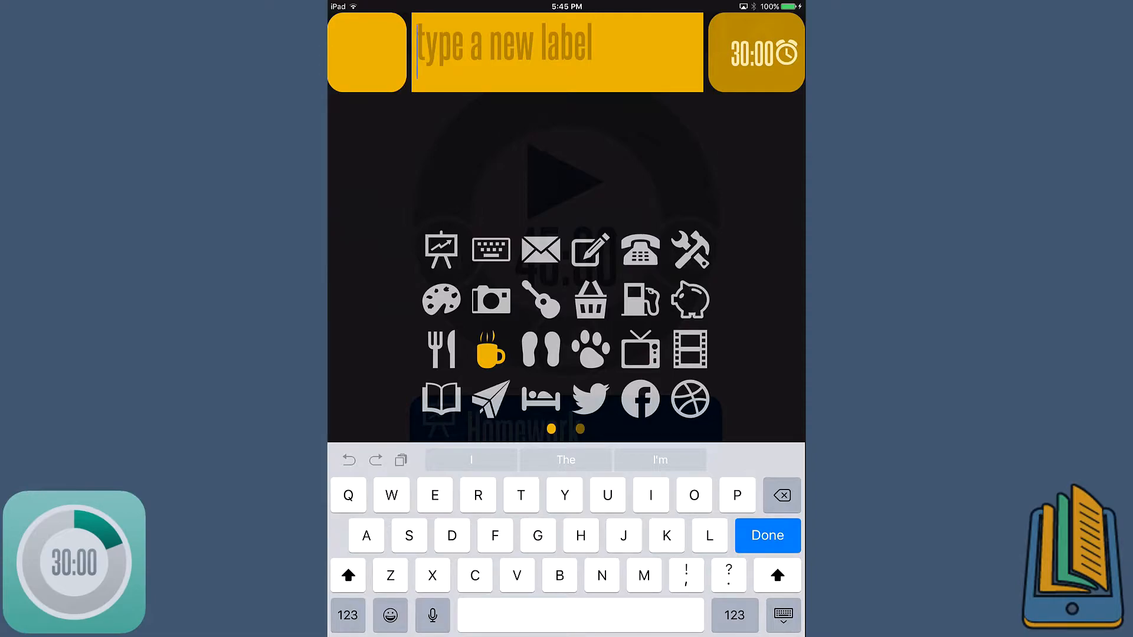
pyautogui.write('Break')
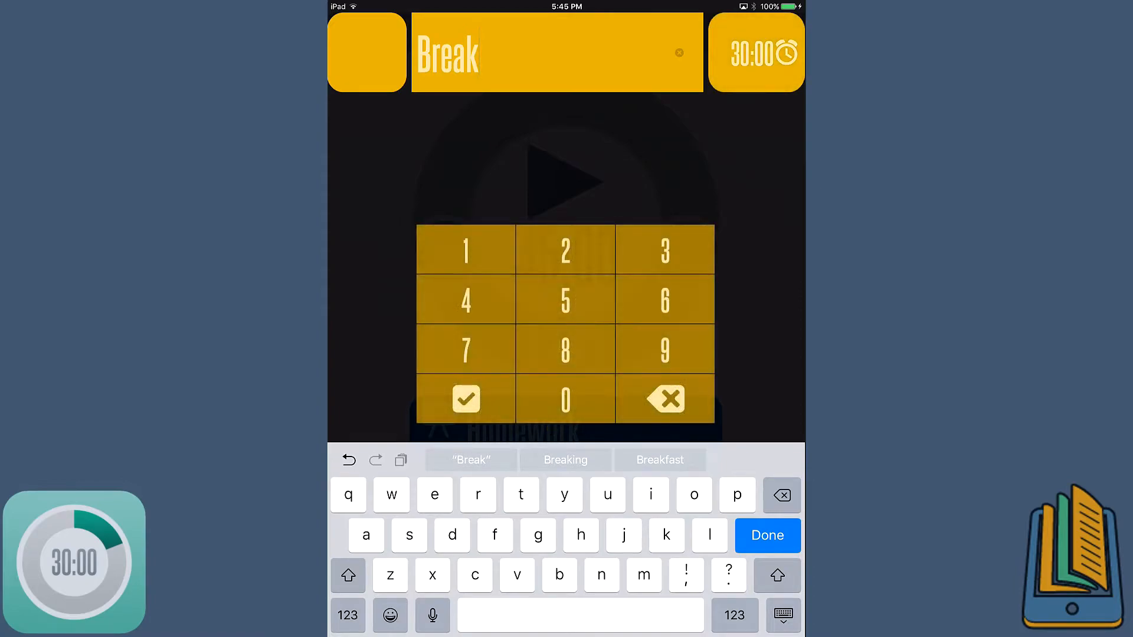
pyautogui.click(466, 399)
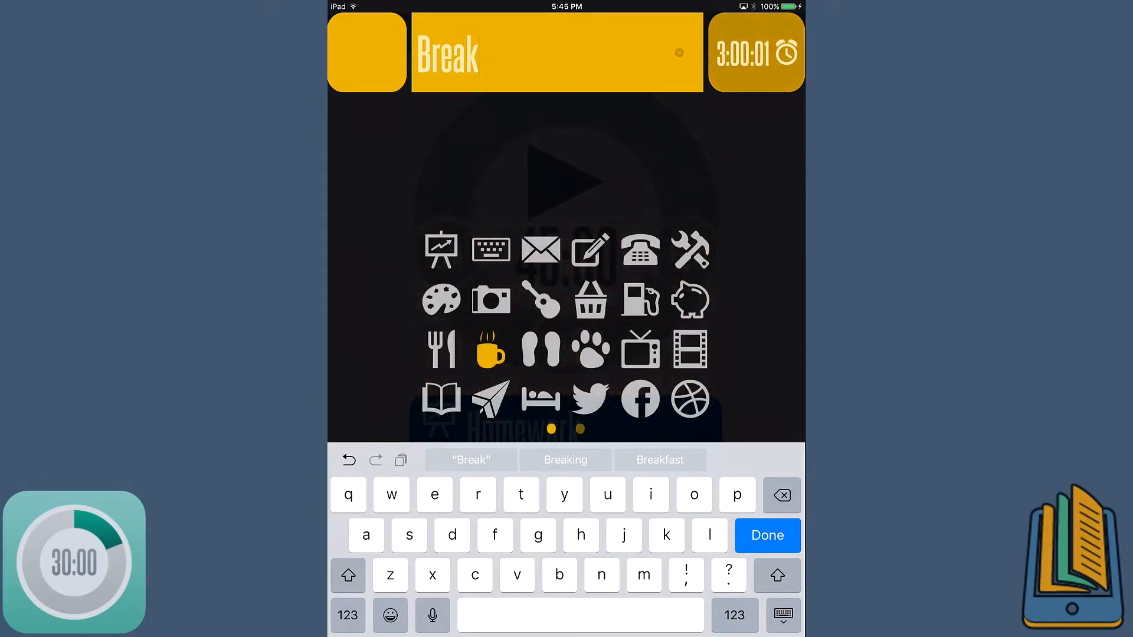
pyautogui.click(756, 52)
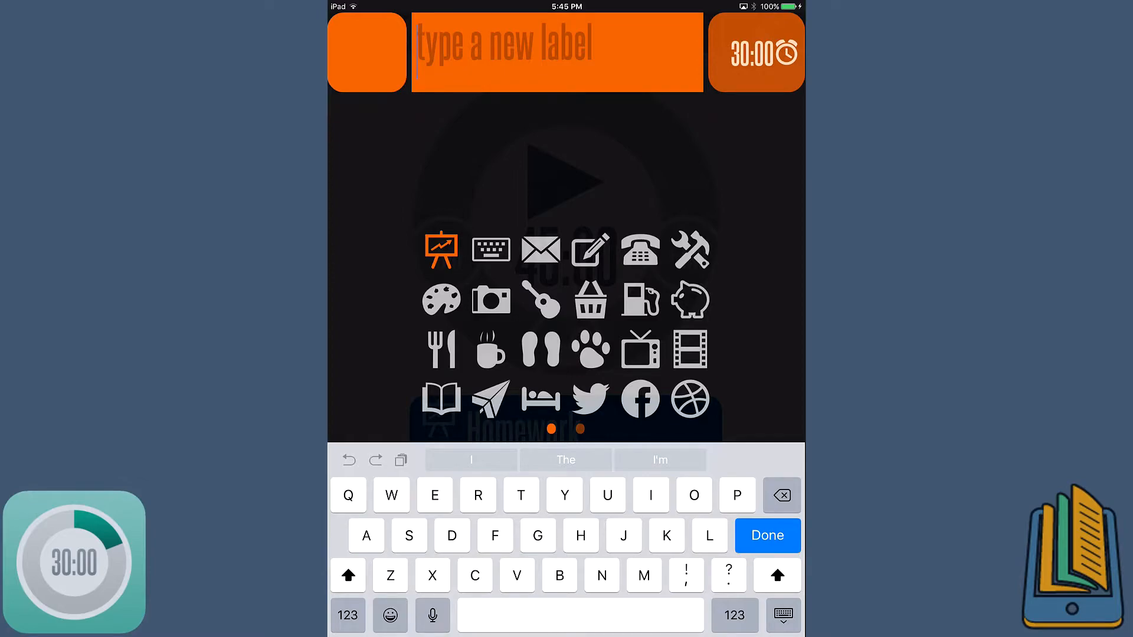
pyautogui.click(541, 300)
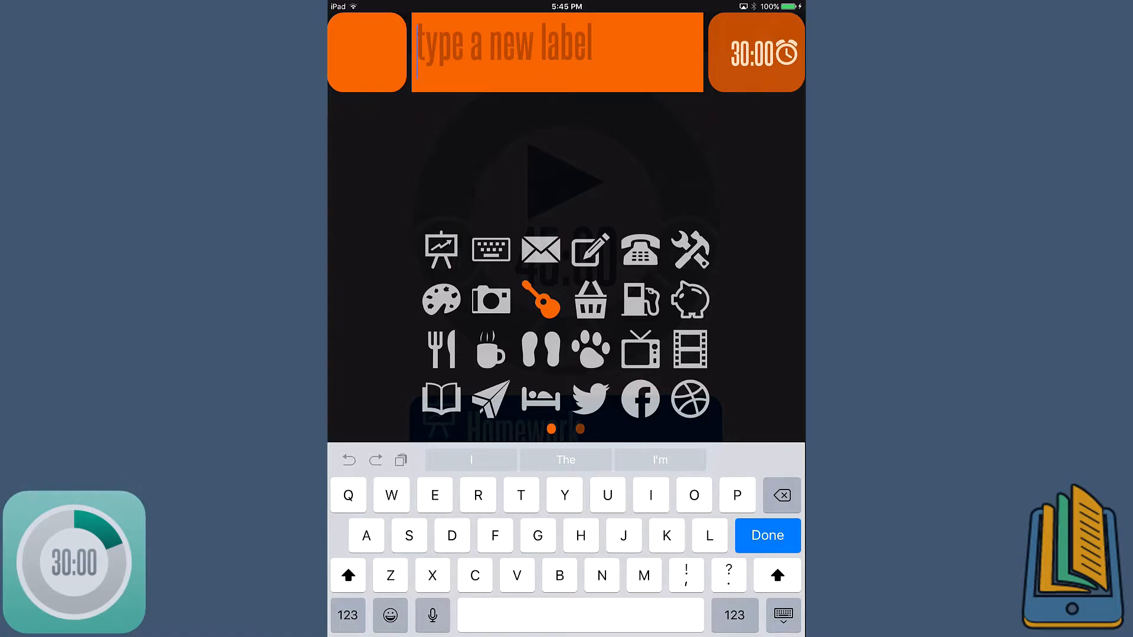
pyautogui.write('Pr')
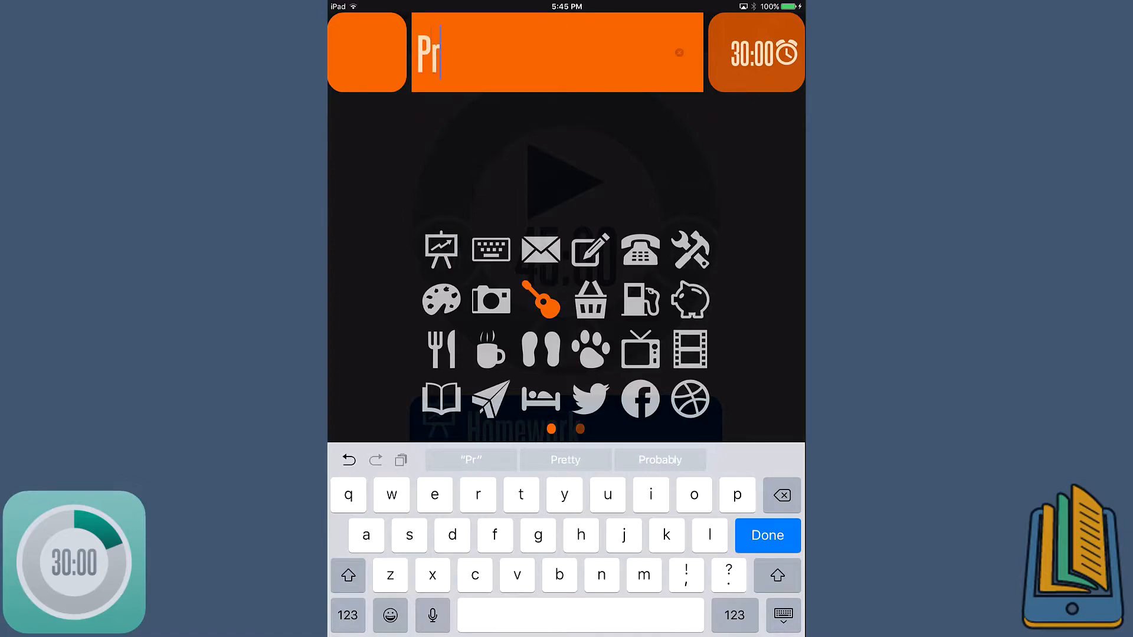
pyautogui.write('activ')
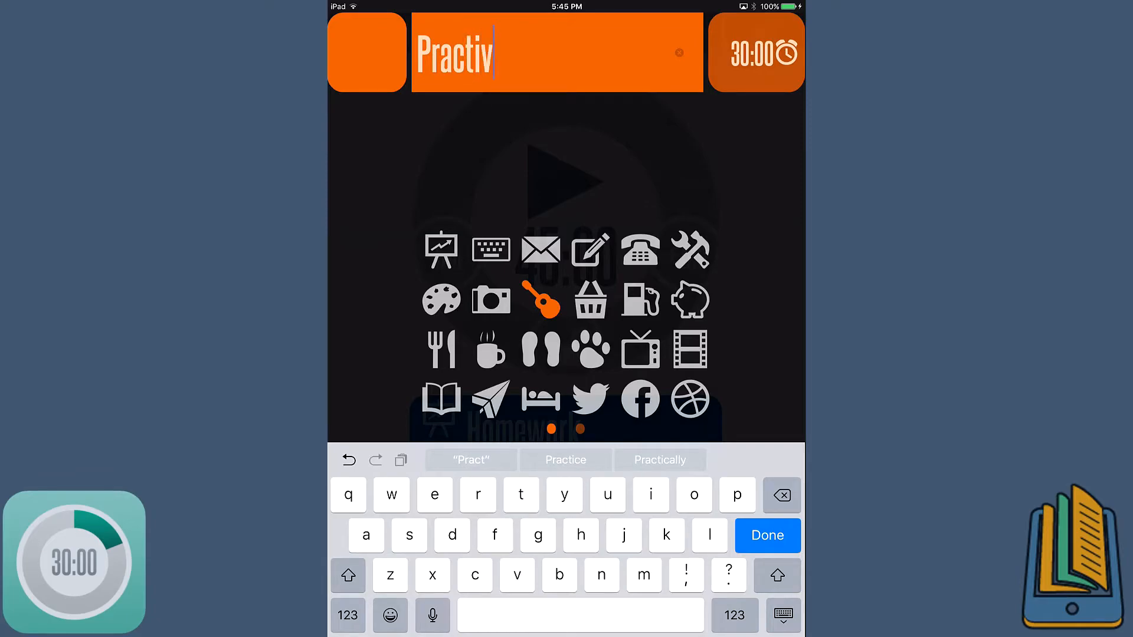
pyautogui.click(566, 460)
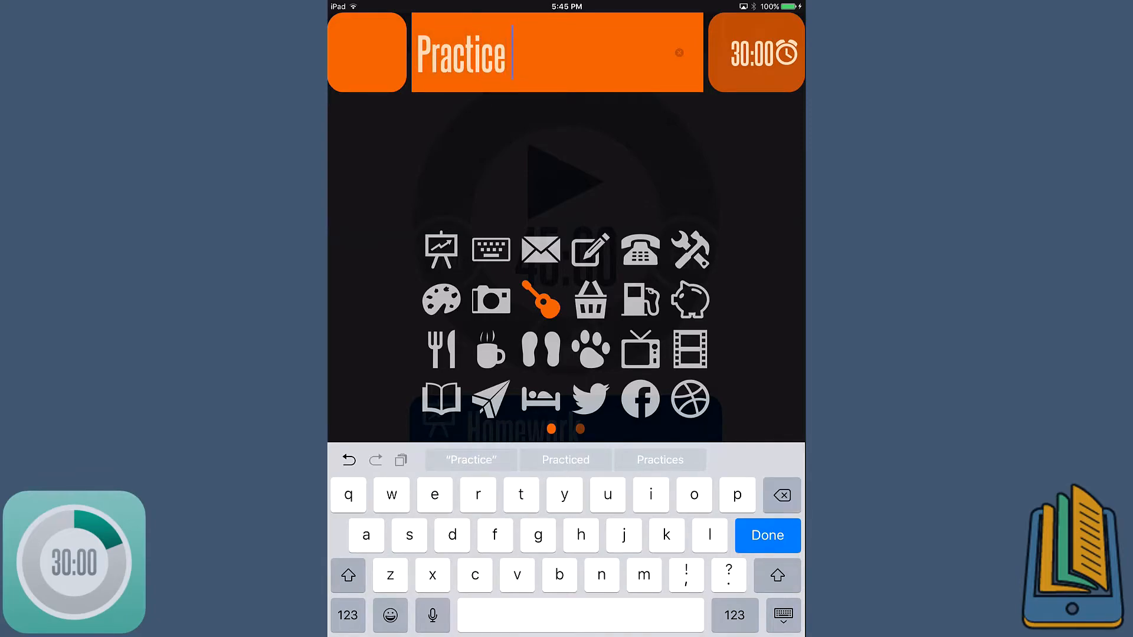
pyautogui.click(766, 535)
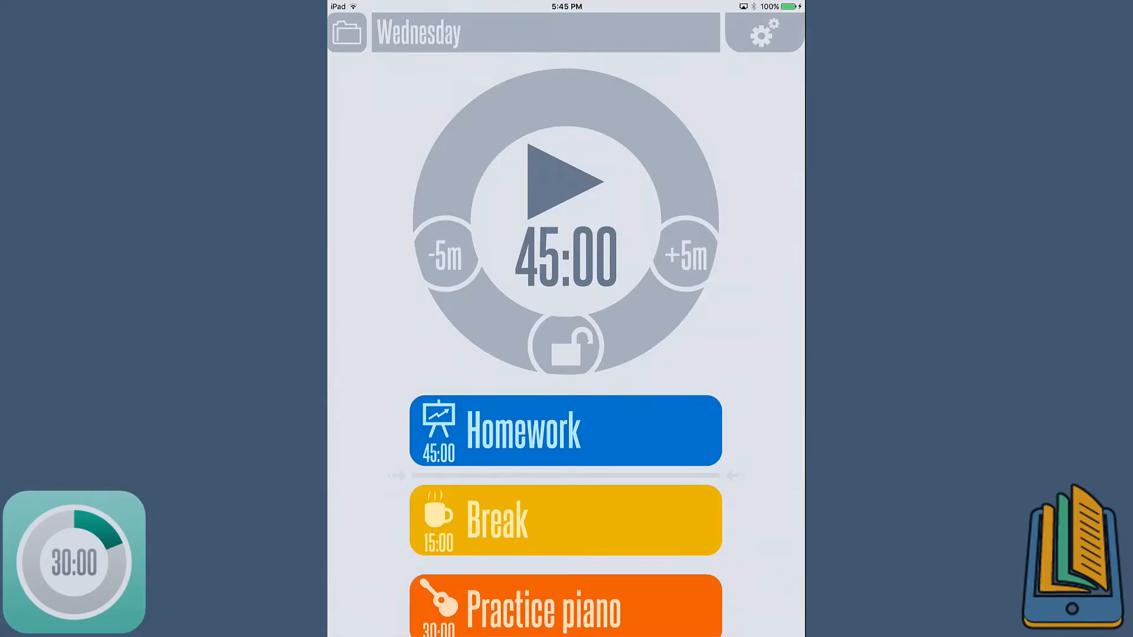
pyautogui.scroll(3)
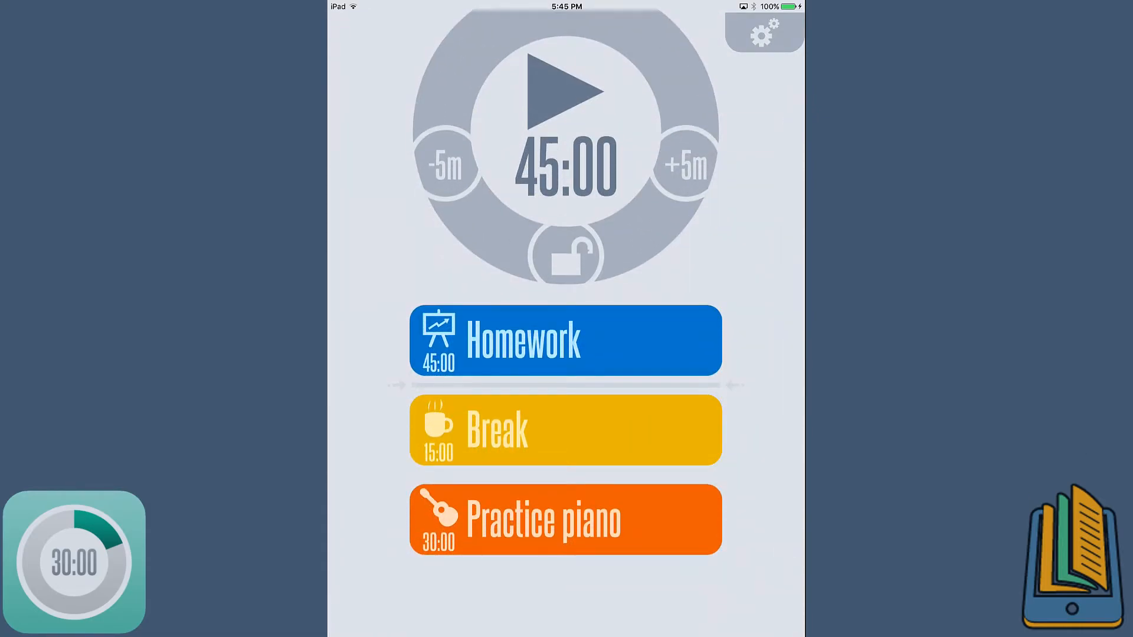
pyautogui.scroll(-3)
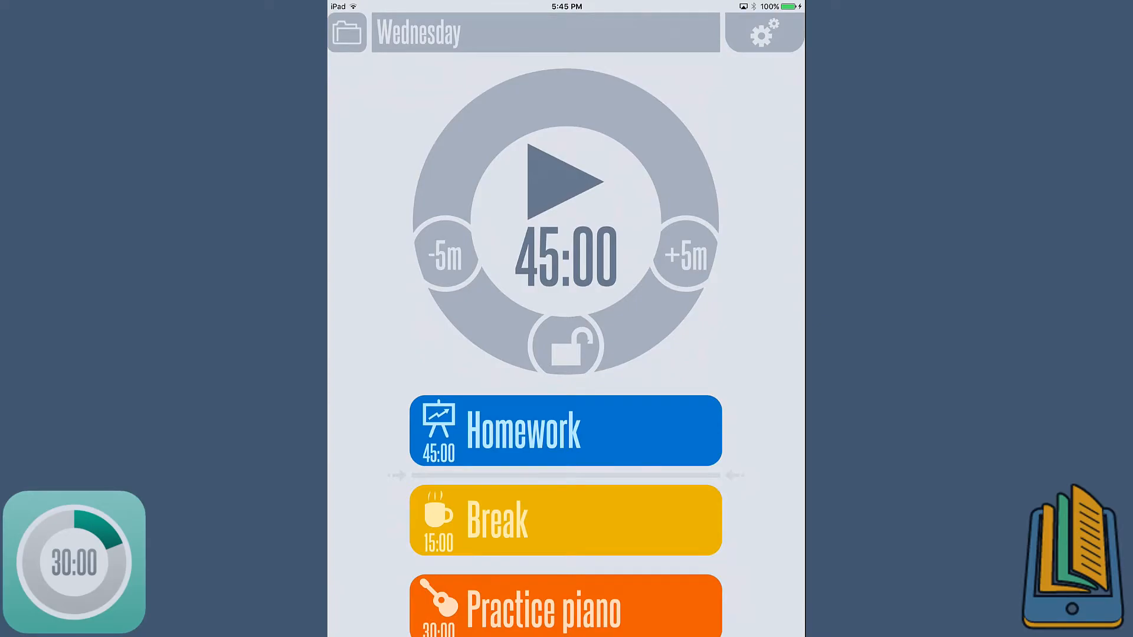
pyautogui.scroll(3)
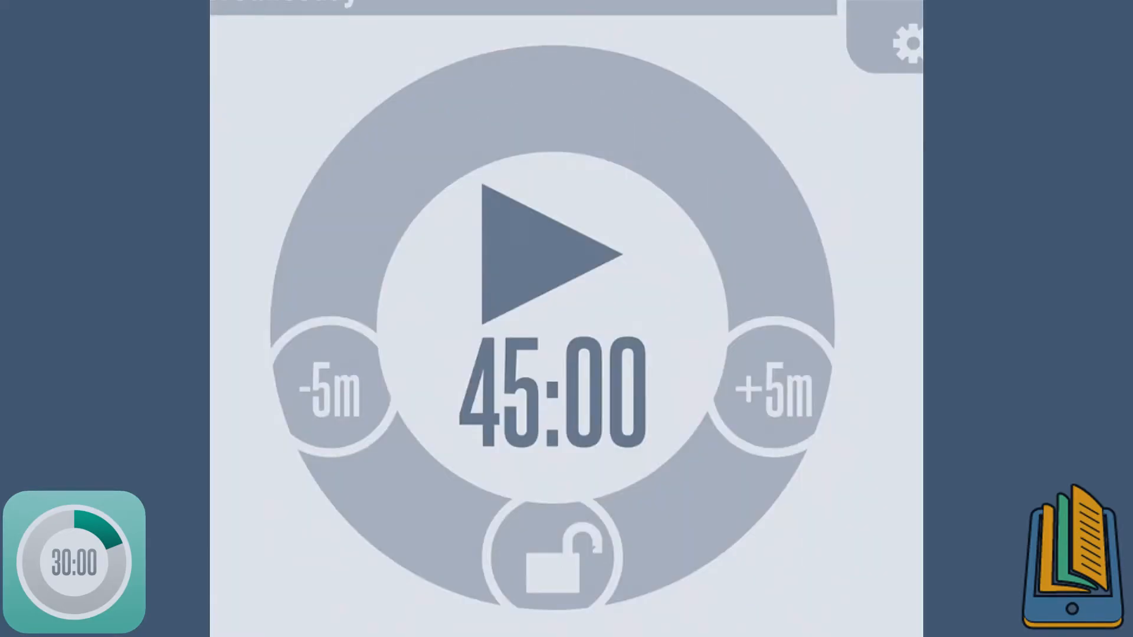
# Start the Break countdown from the dial's play button
pyautogui.click(566, 253)
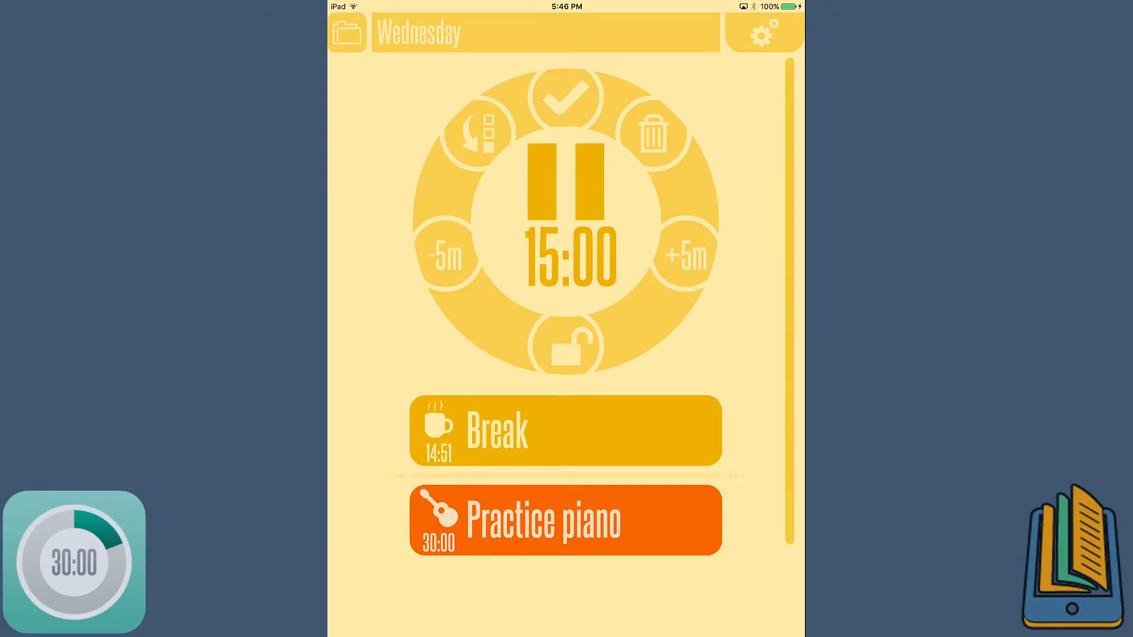
# Cut the running Break timer to 10:00, lock it, and open settings
pyautogui.click(444, 256)
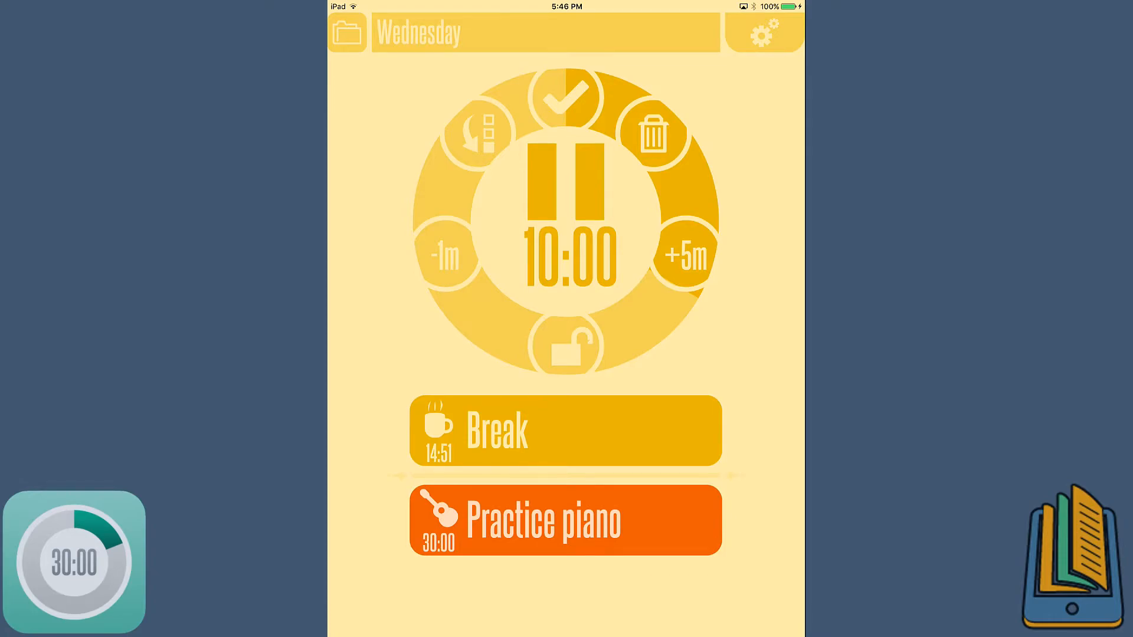
pyautogui.click(566, 344)
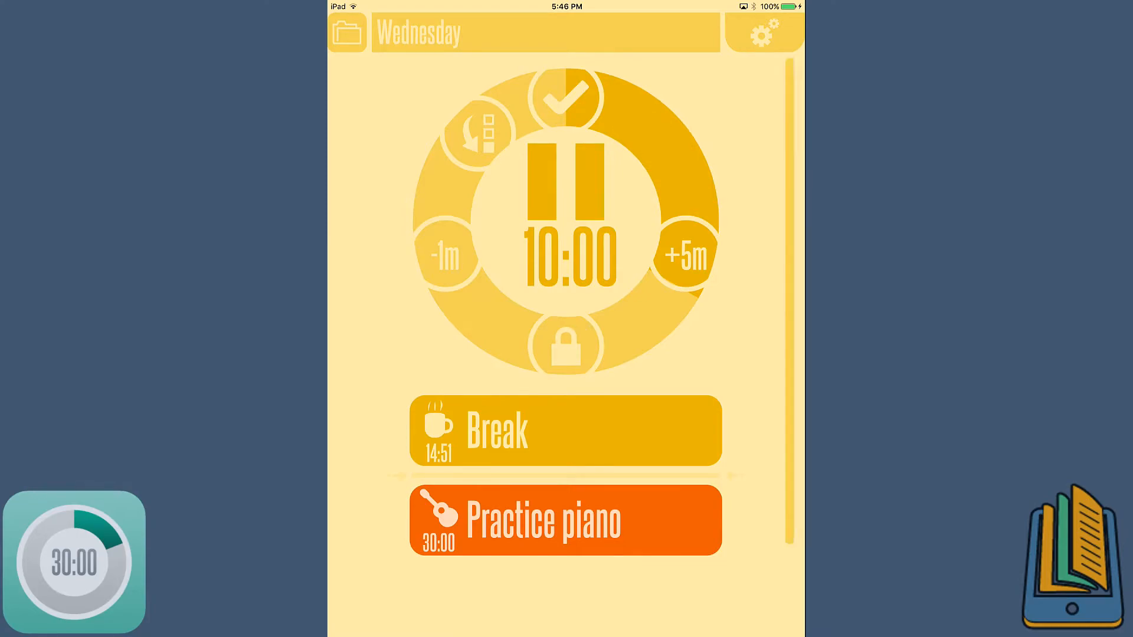
pyautogui.click(763, 34)
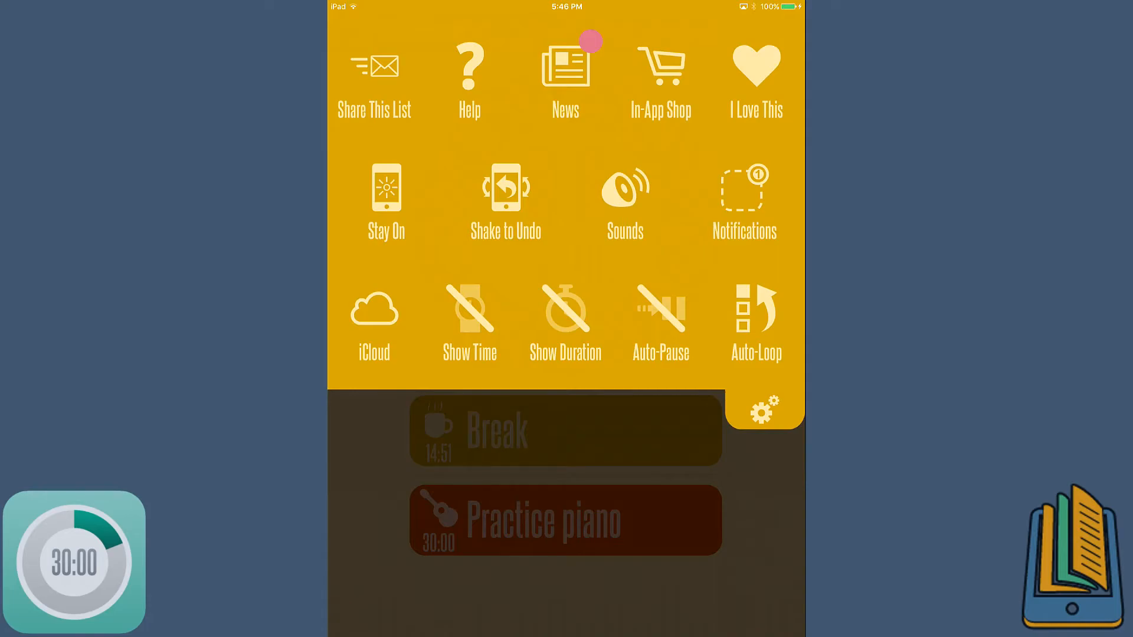
# Turn on Show Time so Break and Practice piano display start and end times
pyautogui.click(469, 308)
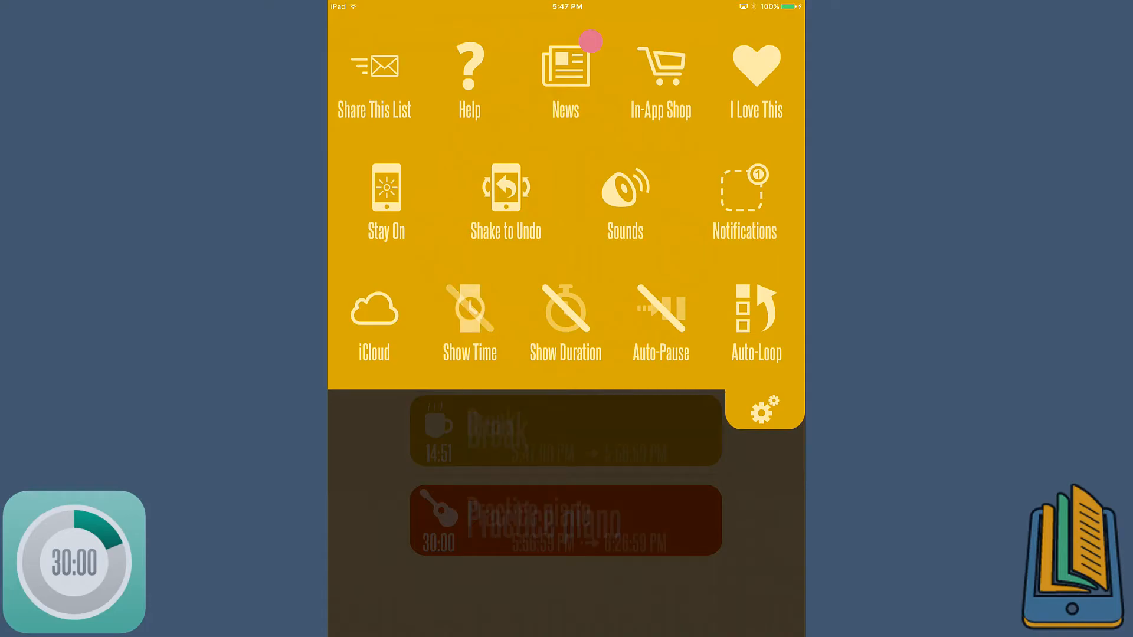
pyautogui.click(469, 309)
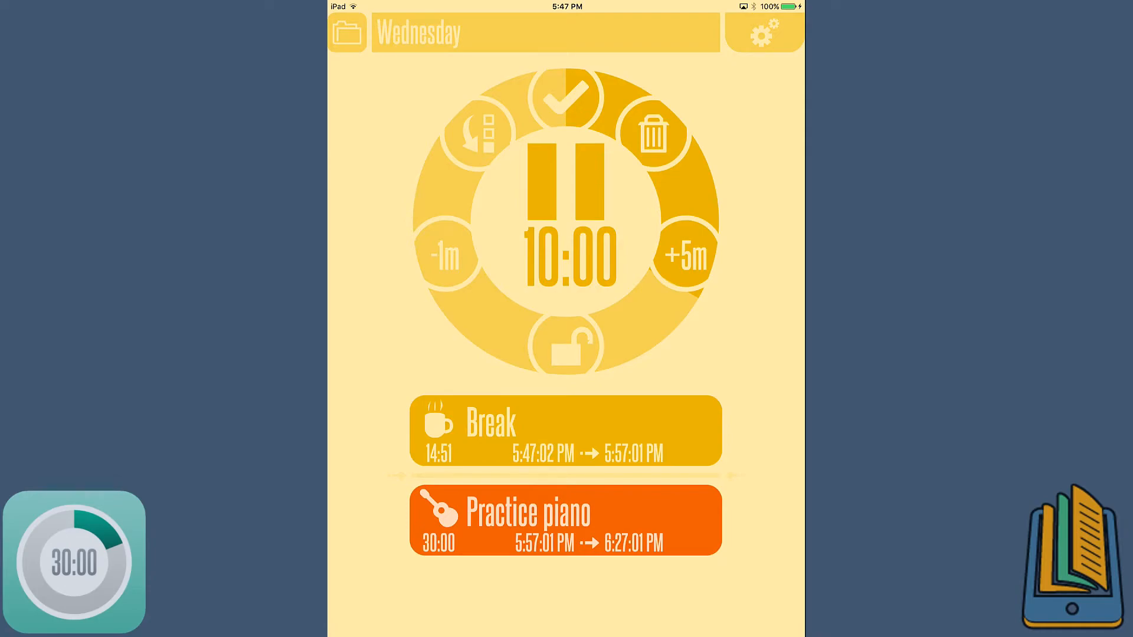
pyautogui.click(764, 33)
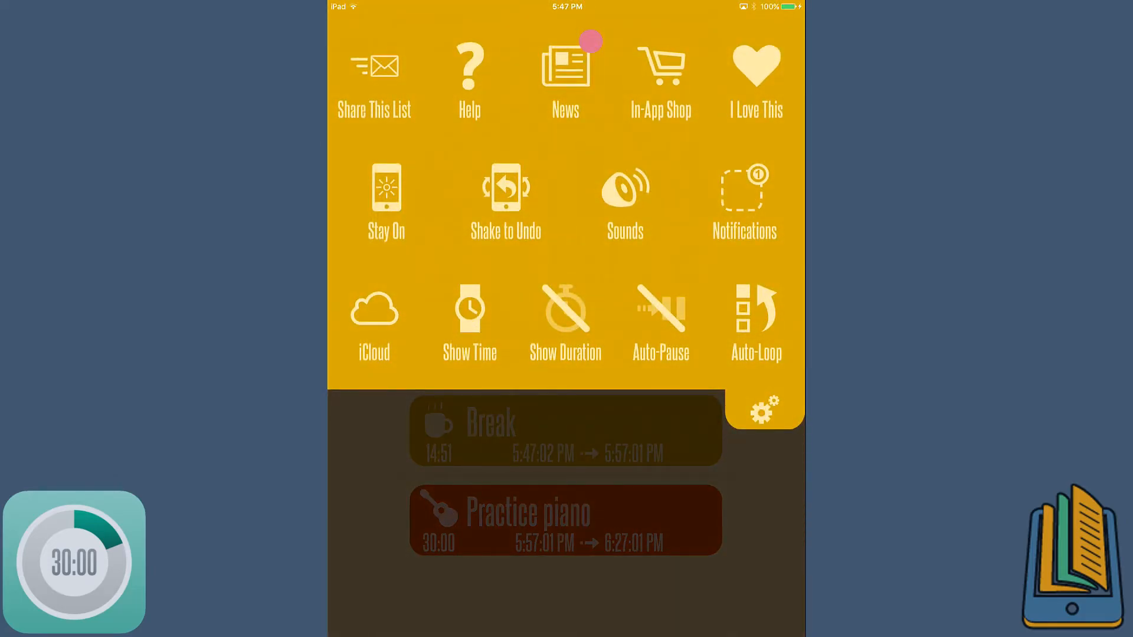
# Open the Help guide from settings and close it again
pyautogui.click(469, 78)
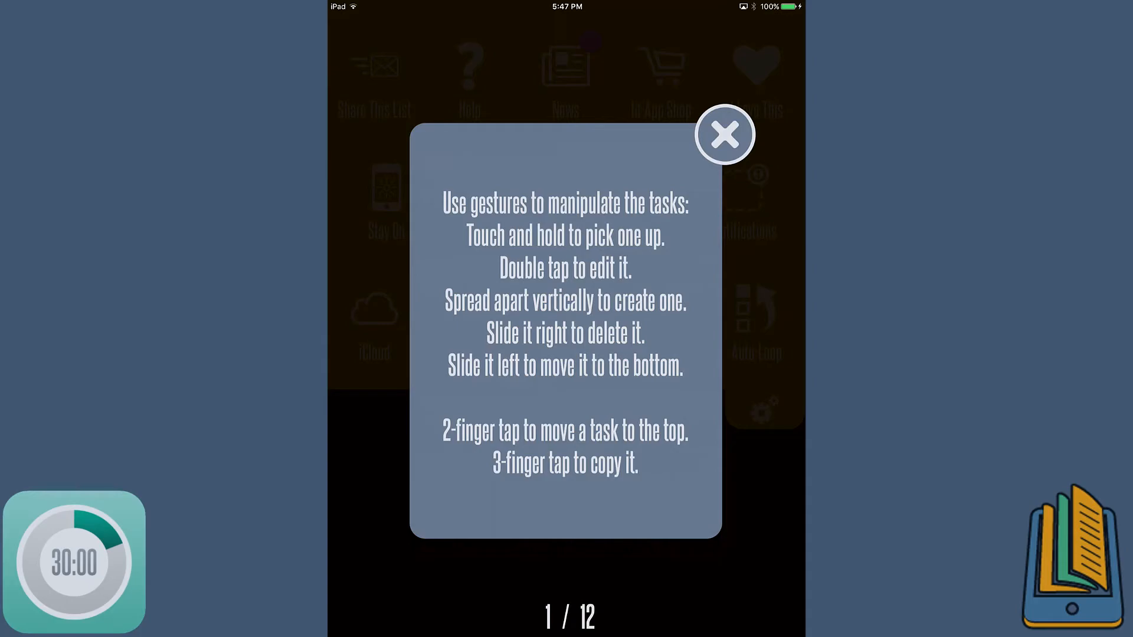
pyautogui.click(723, 135)
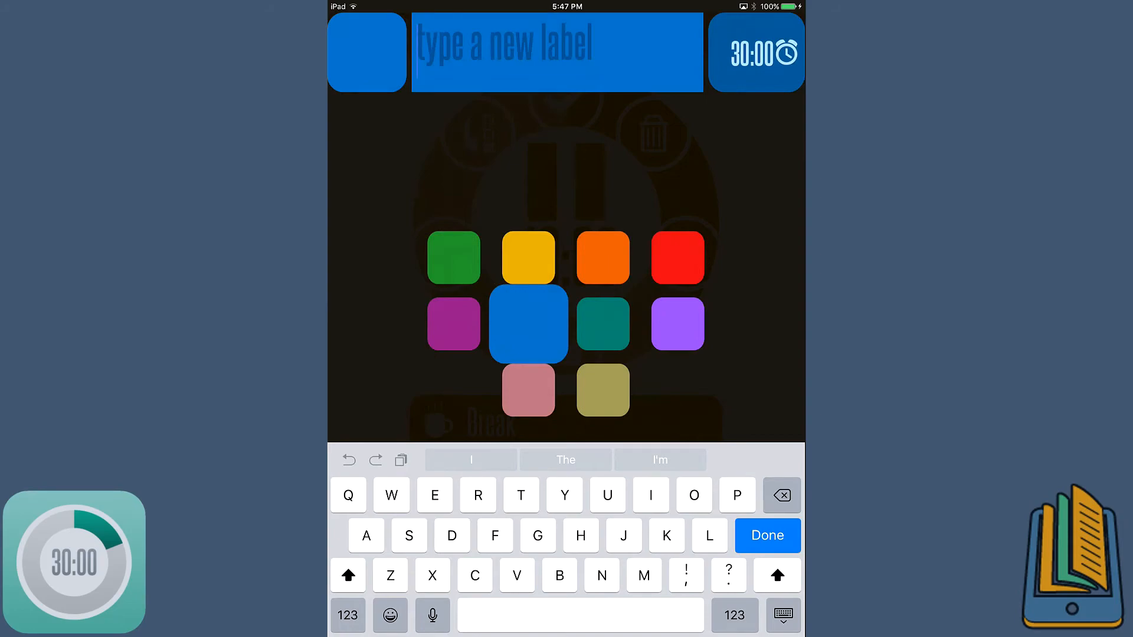
# Name the blue 30-minute task 'More homework' using the 'homework' suggestion
pyautogui.write('More')
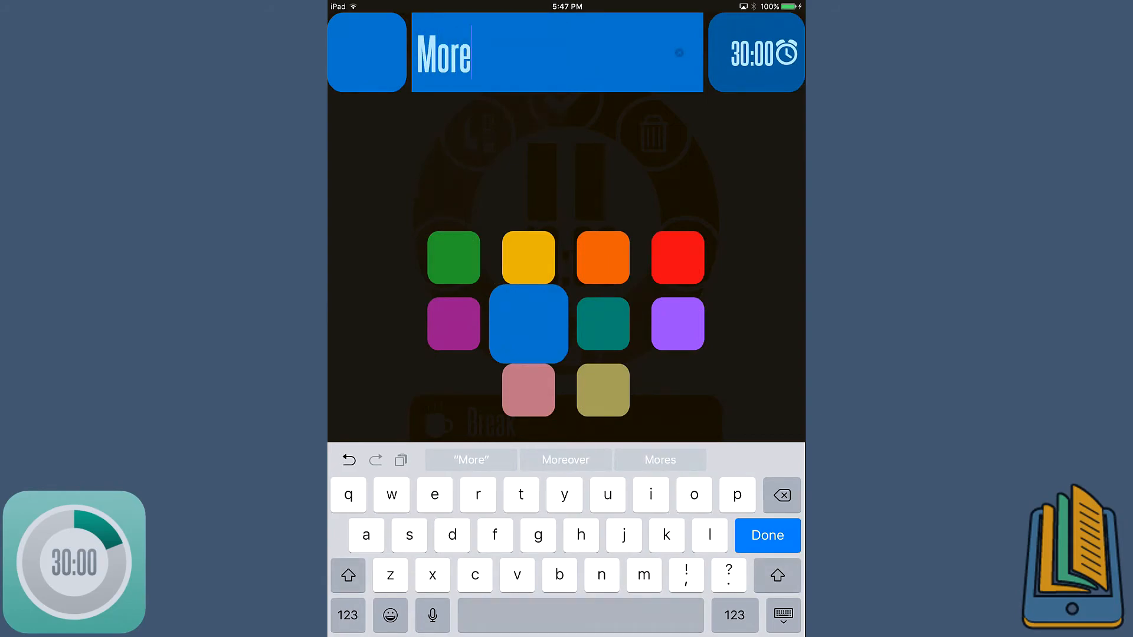
pyautogui.write('homewo')
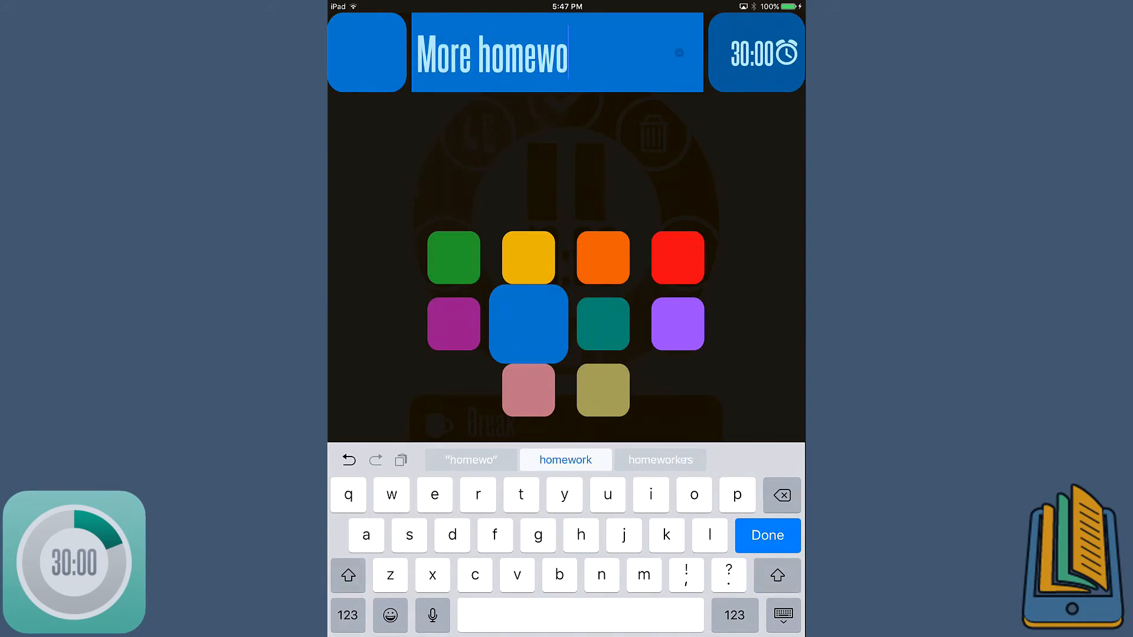
pyautogui.click(766, 535)
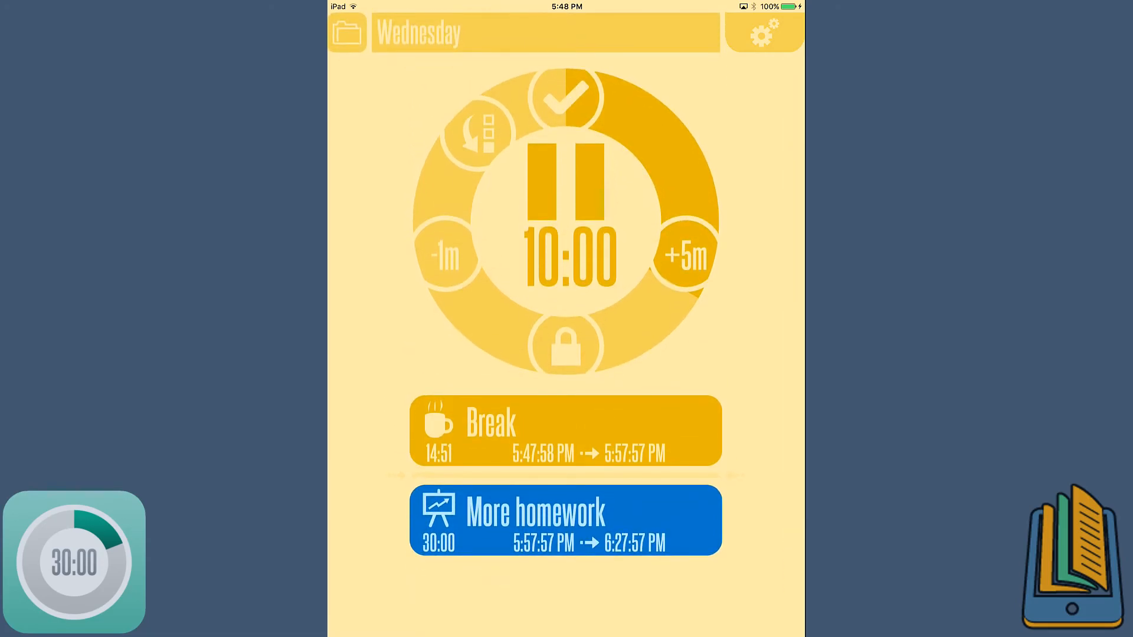
# Open and close the Break task's editor, then view and close the help pages
pyautogui.click(565, 430)
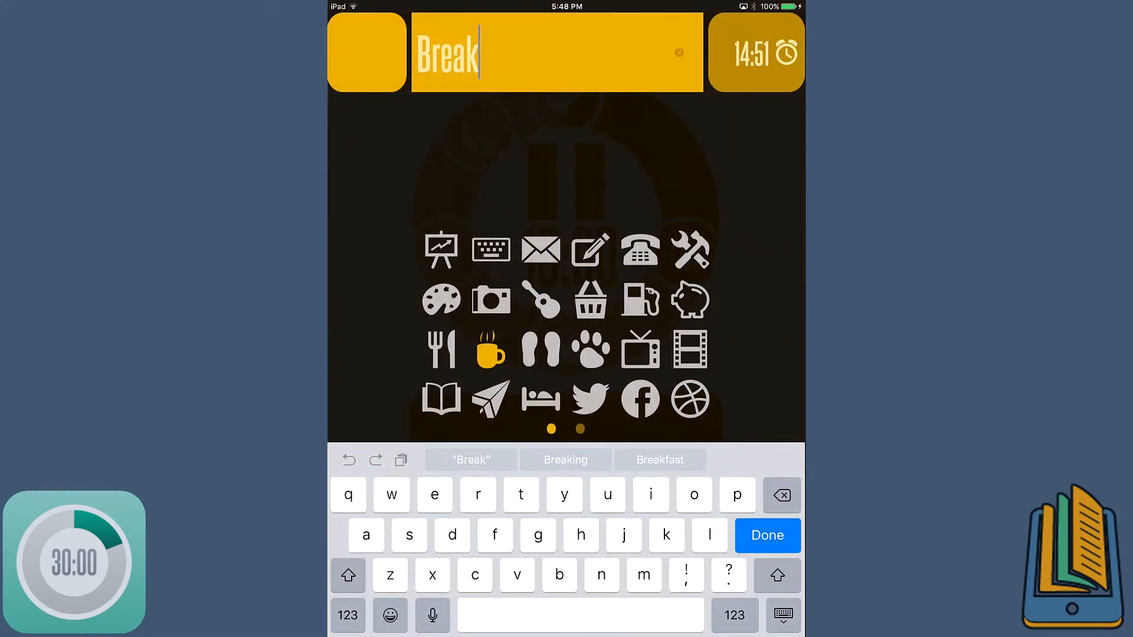
pyautogui.click(766, 535)
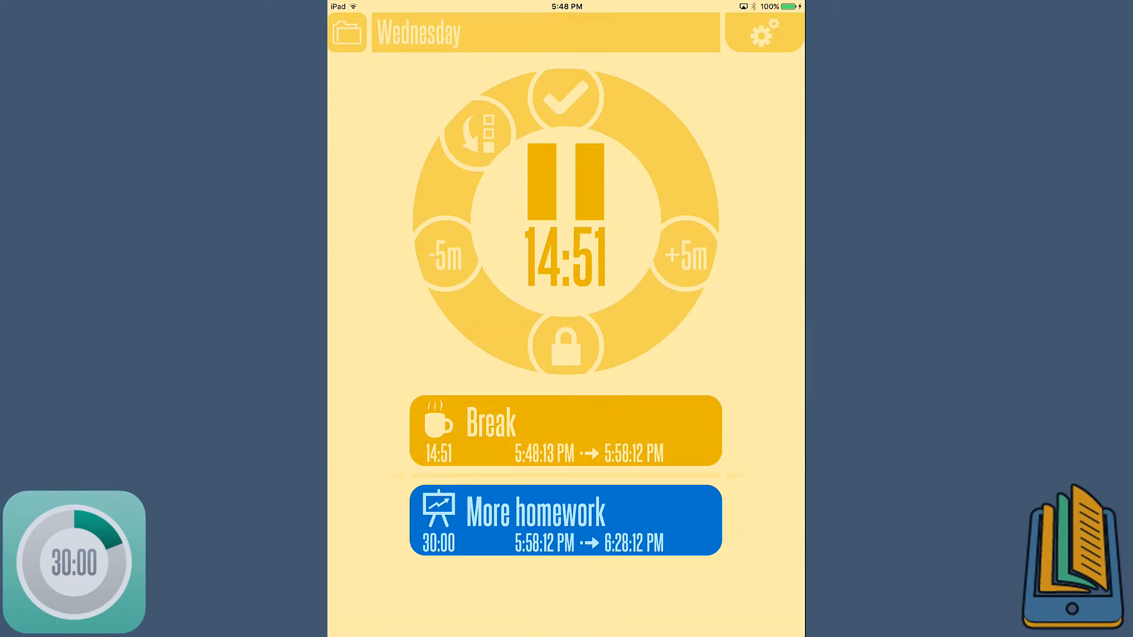
pyautogui.click(764, 32)
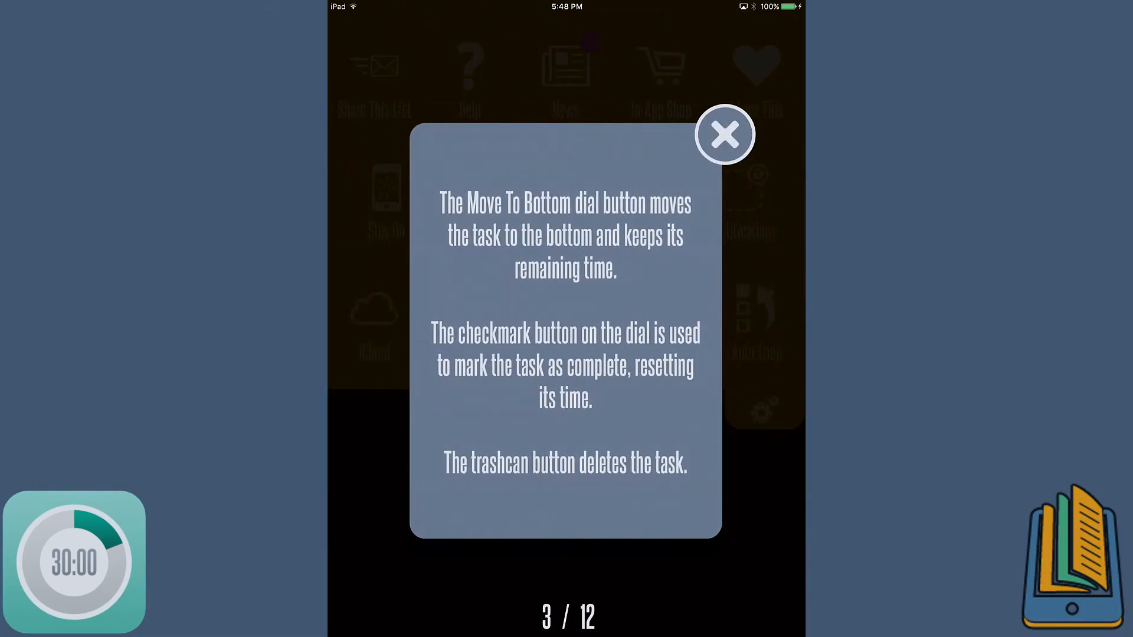
pyautogui.click(724, 135)
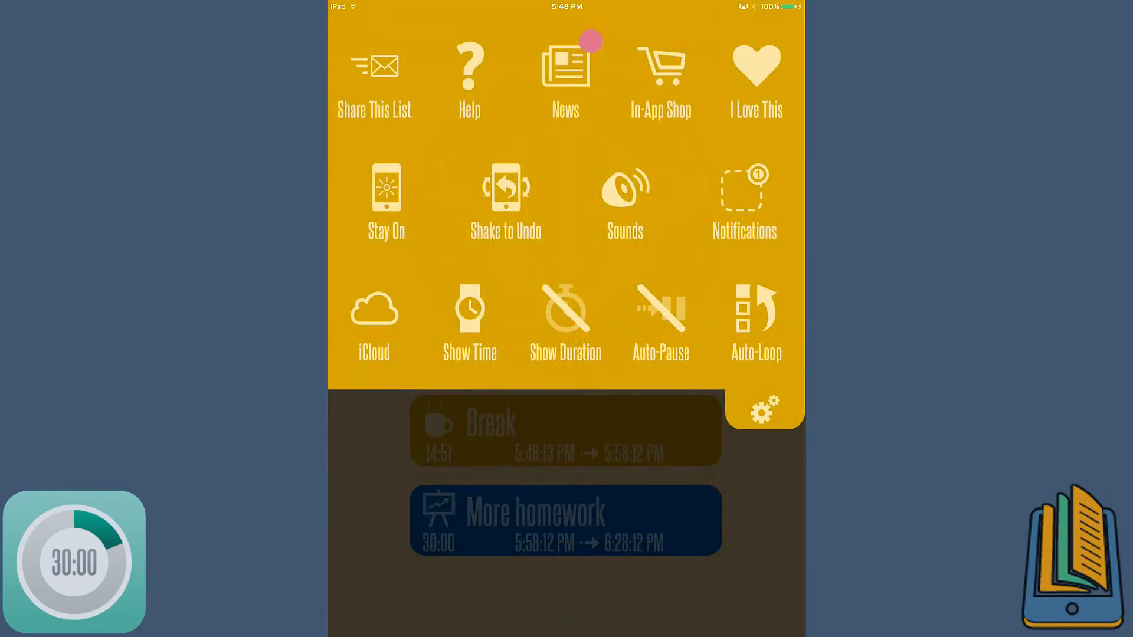